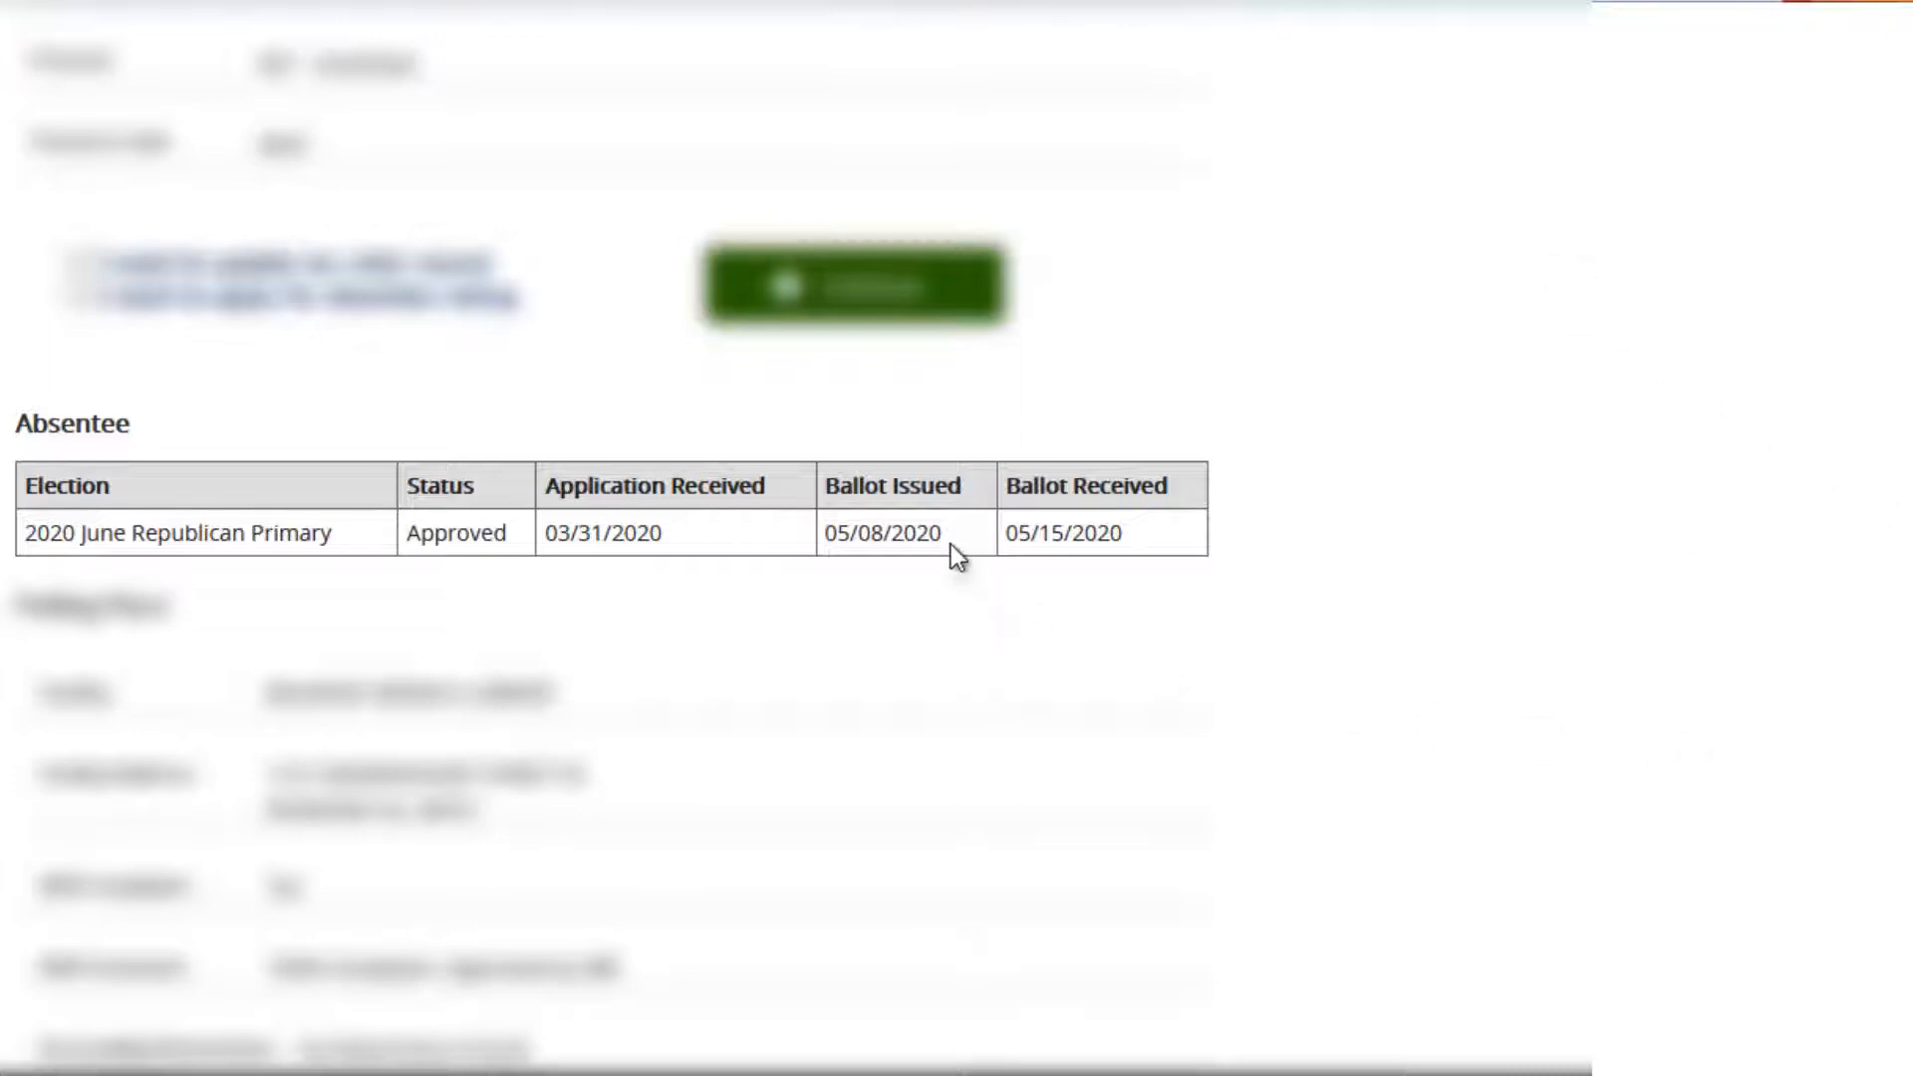
{"action": "mouse_move", "coordinate": [1116, 564]}
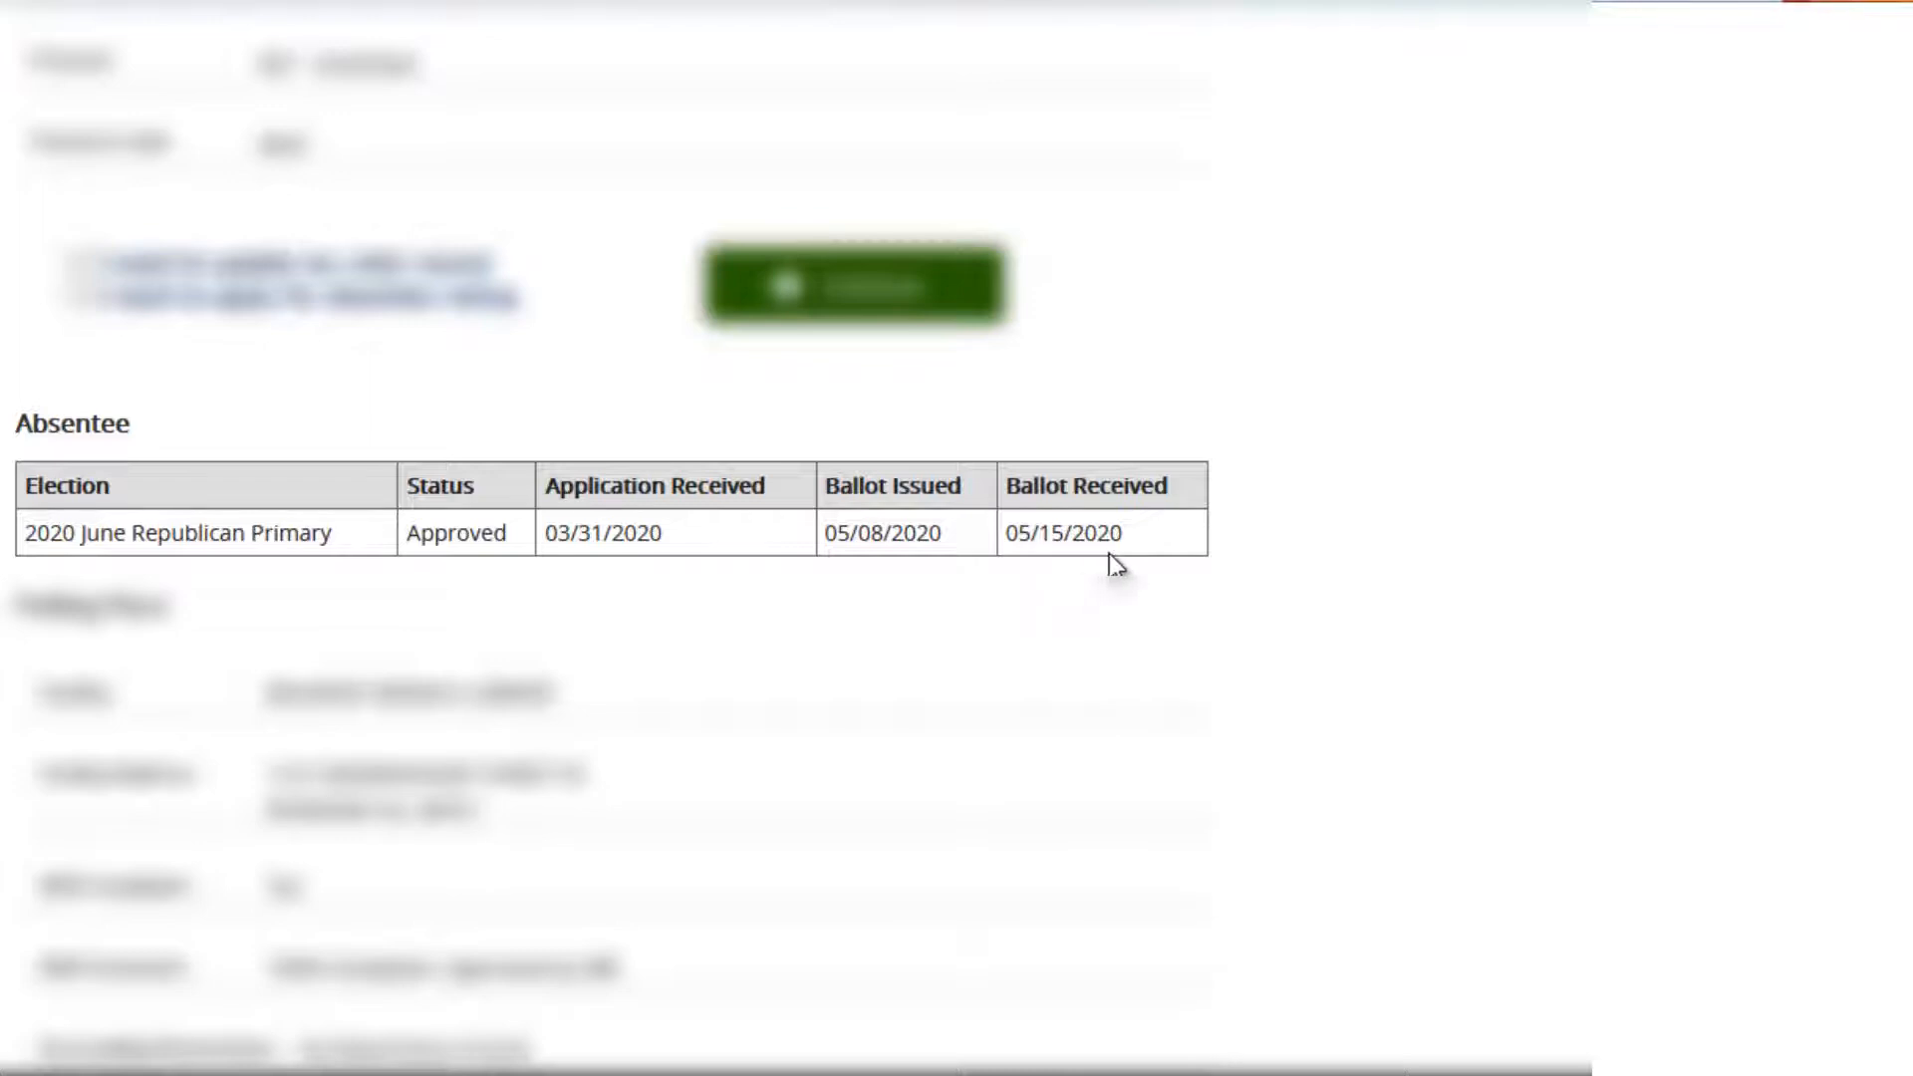
{"action": "mouse_move", "coordinate": [891, 568]}
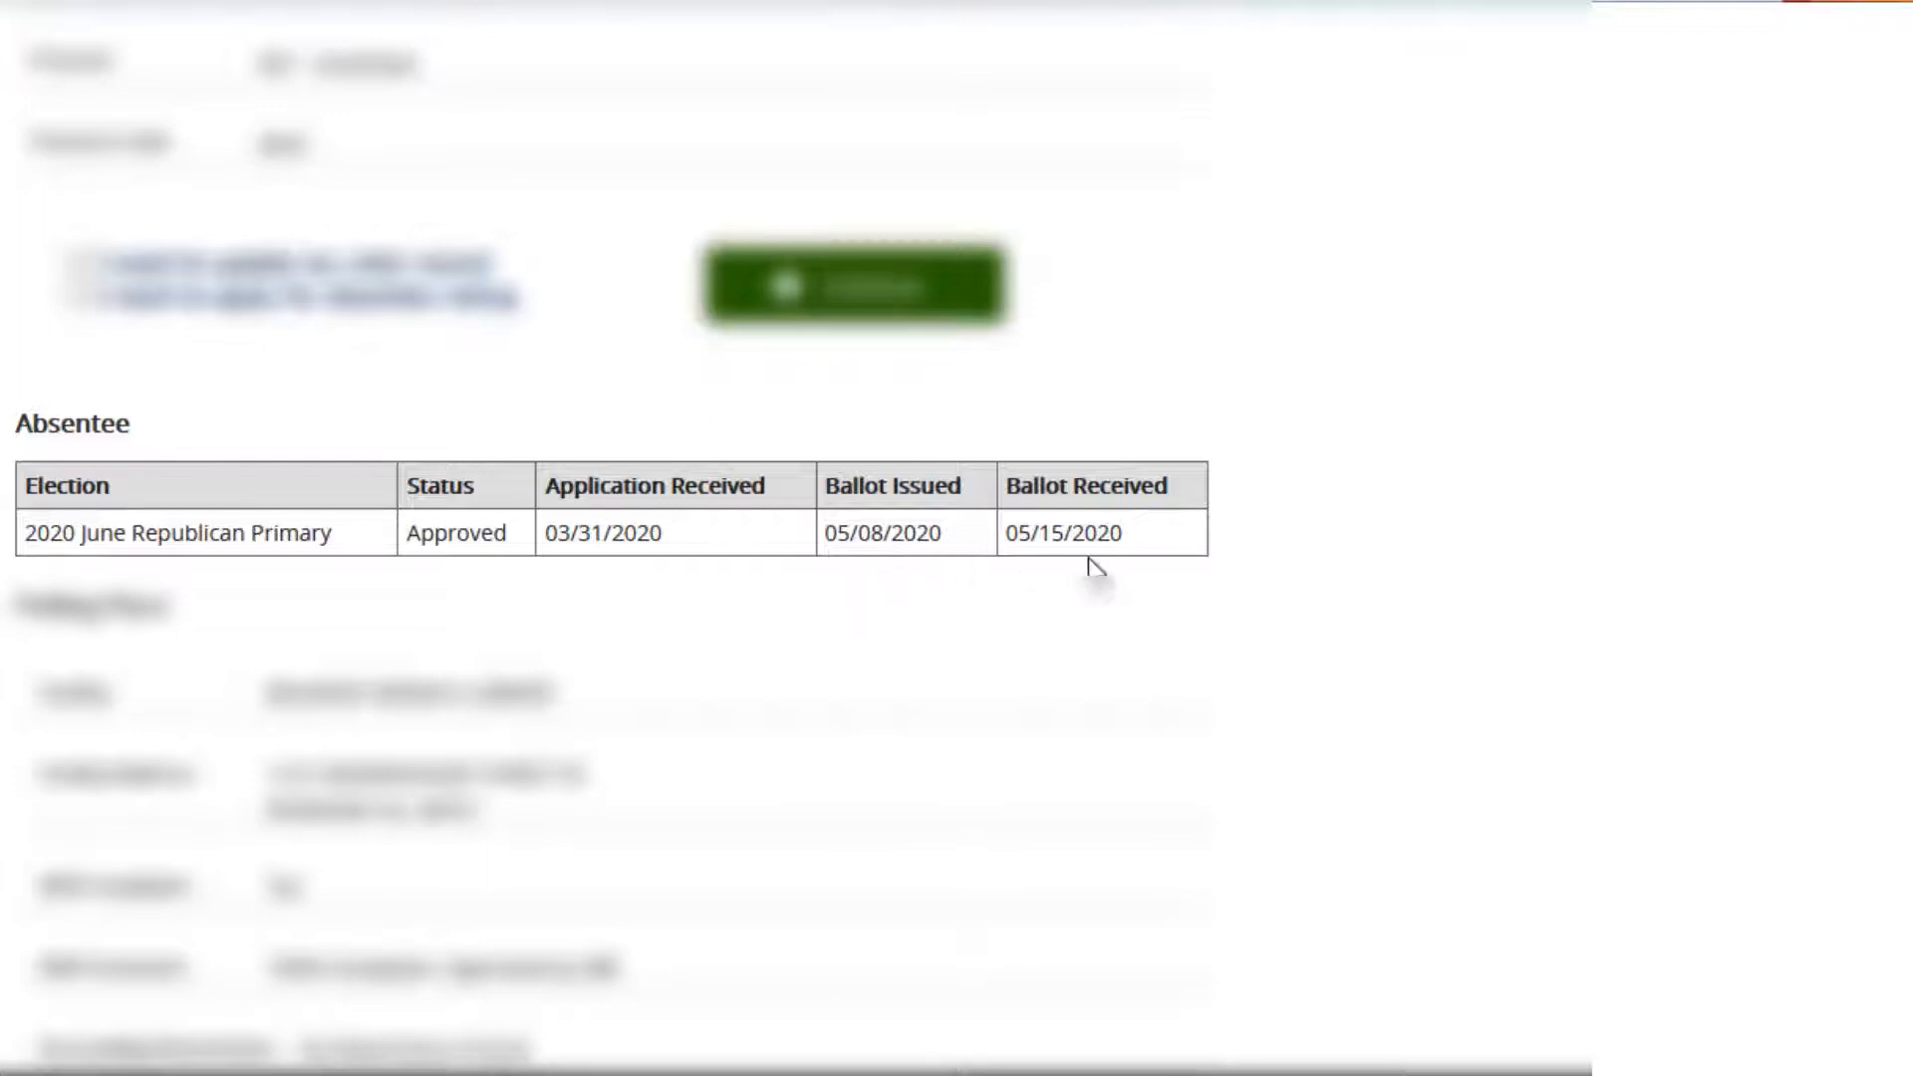
{"action": "mouse_move", "coordinate": [1194, 558]}
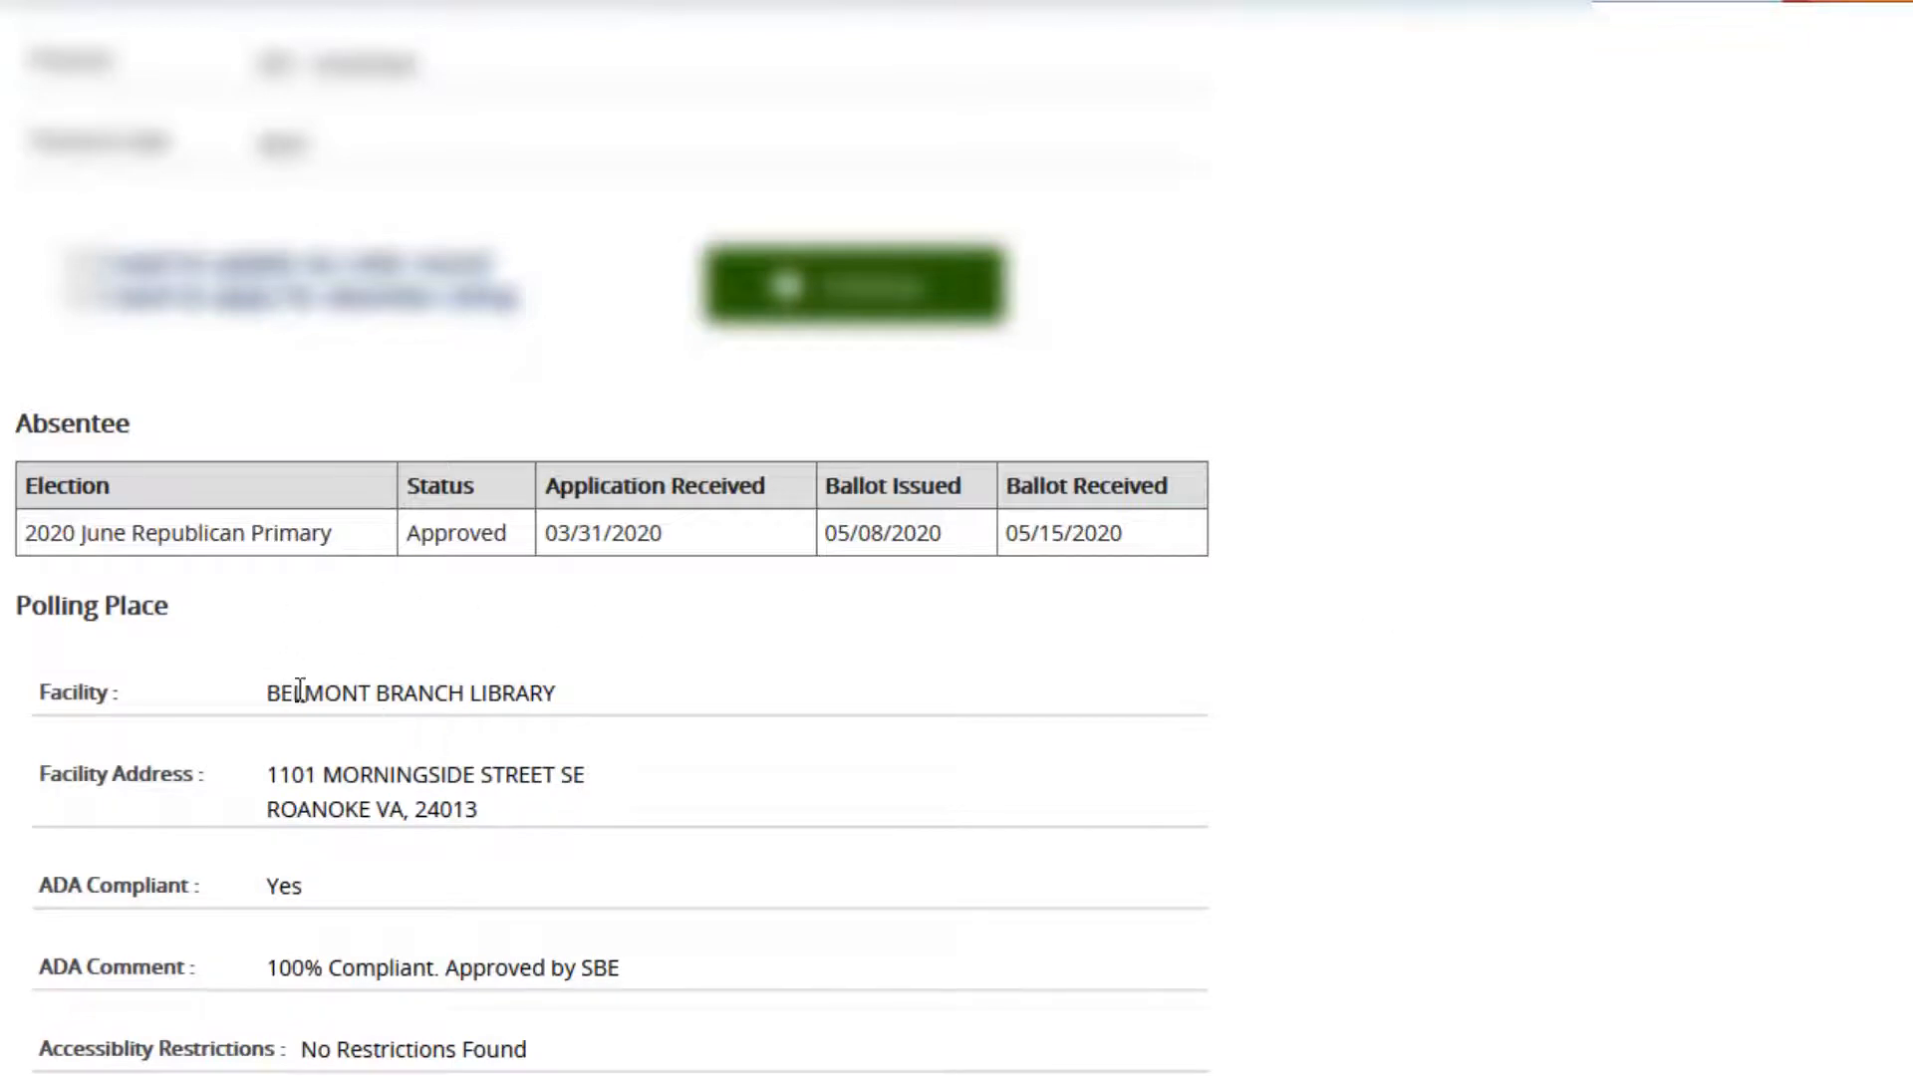
{"action": "mouse_move", "coordinate": [259, 700]}
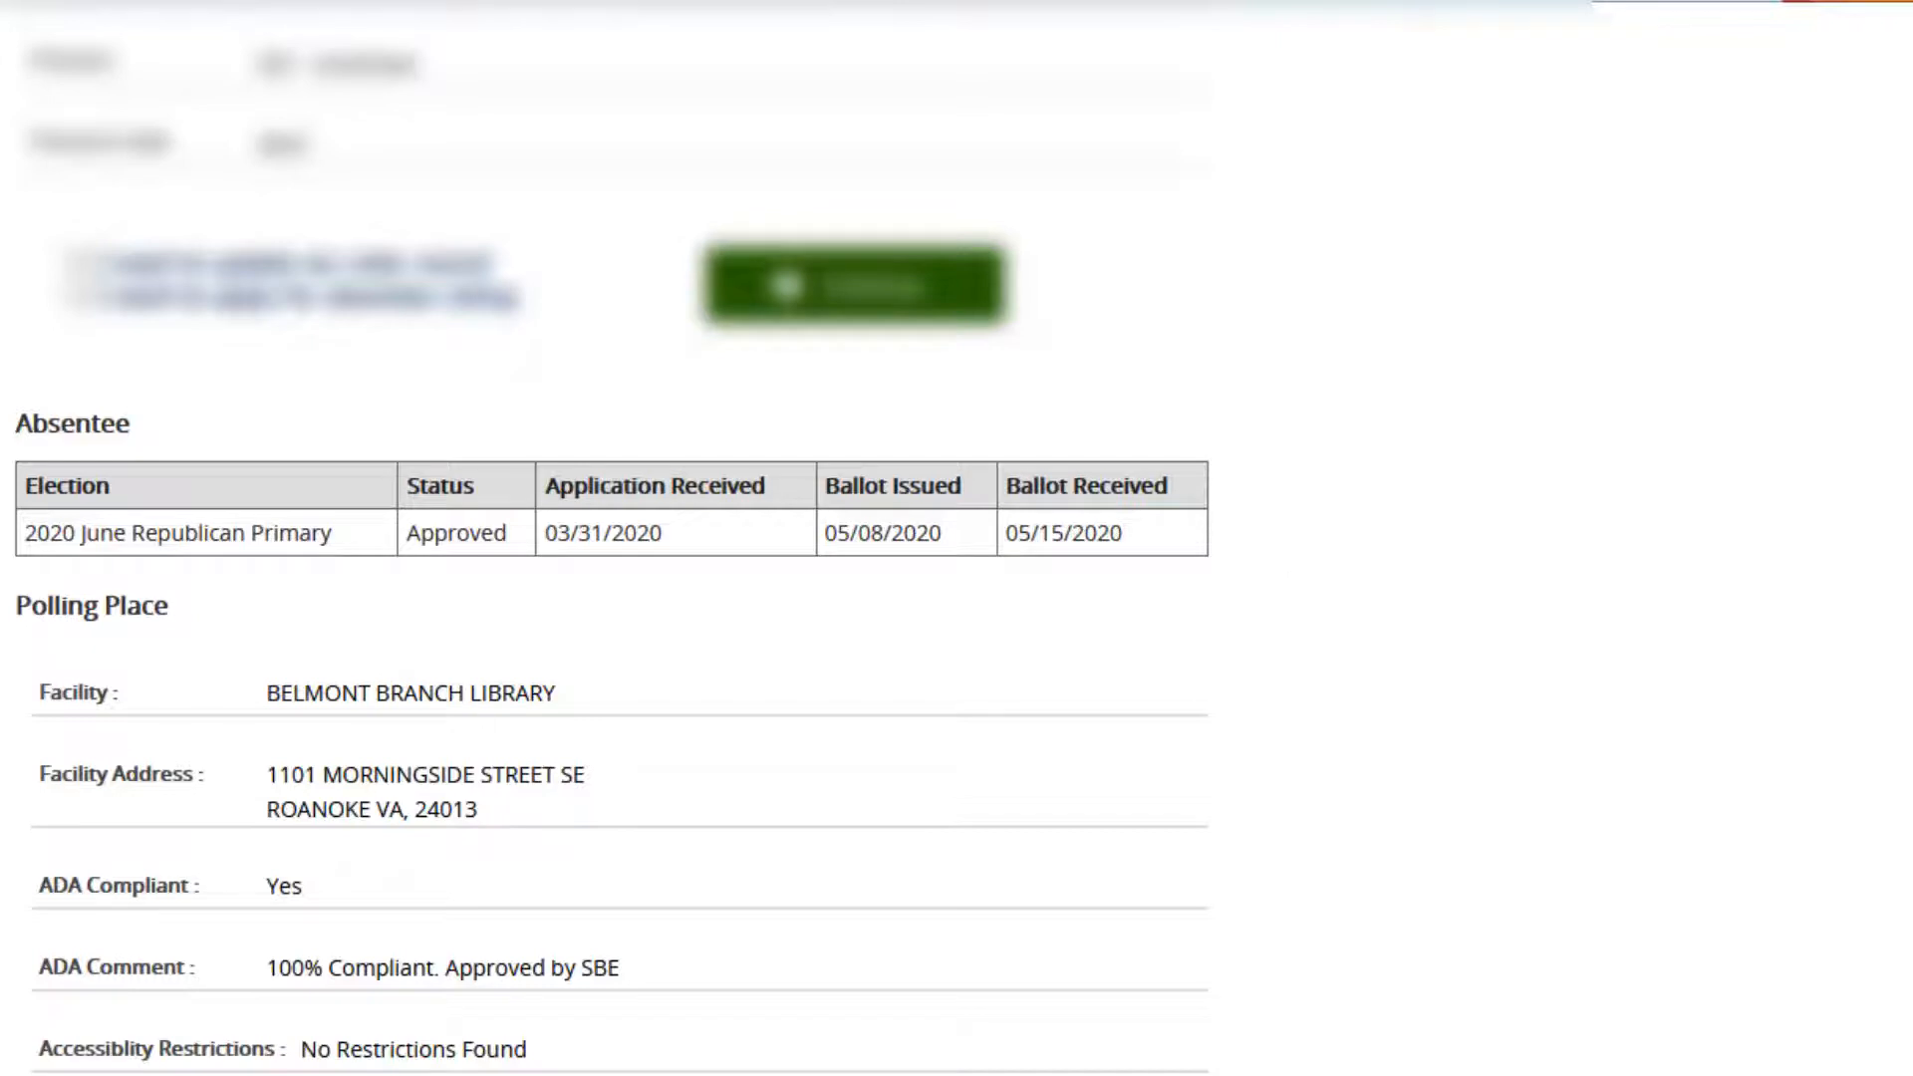
{"action": "mouse_move", "coordinate": [554, 728]}
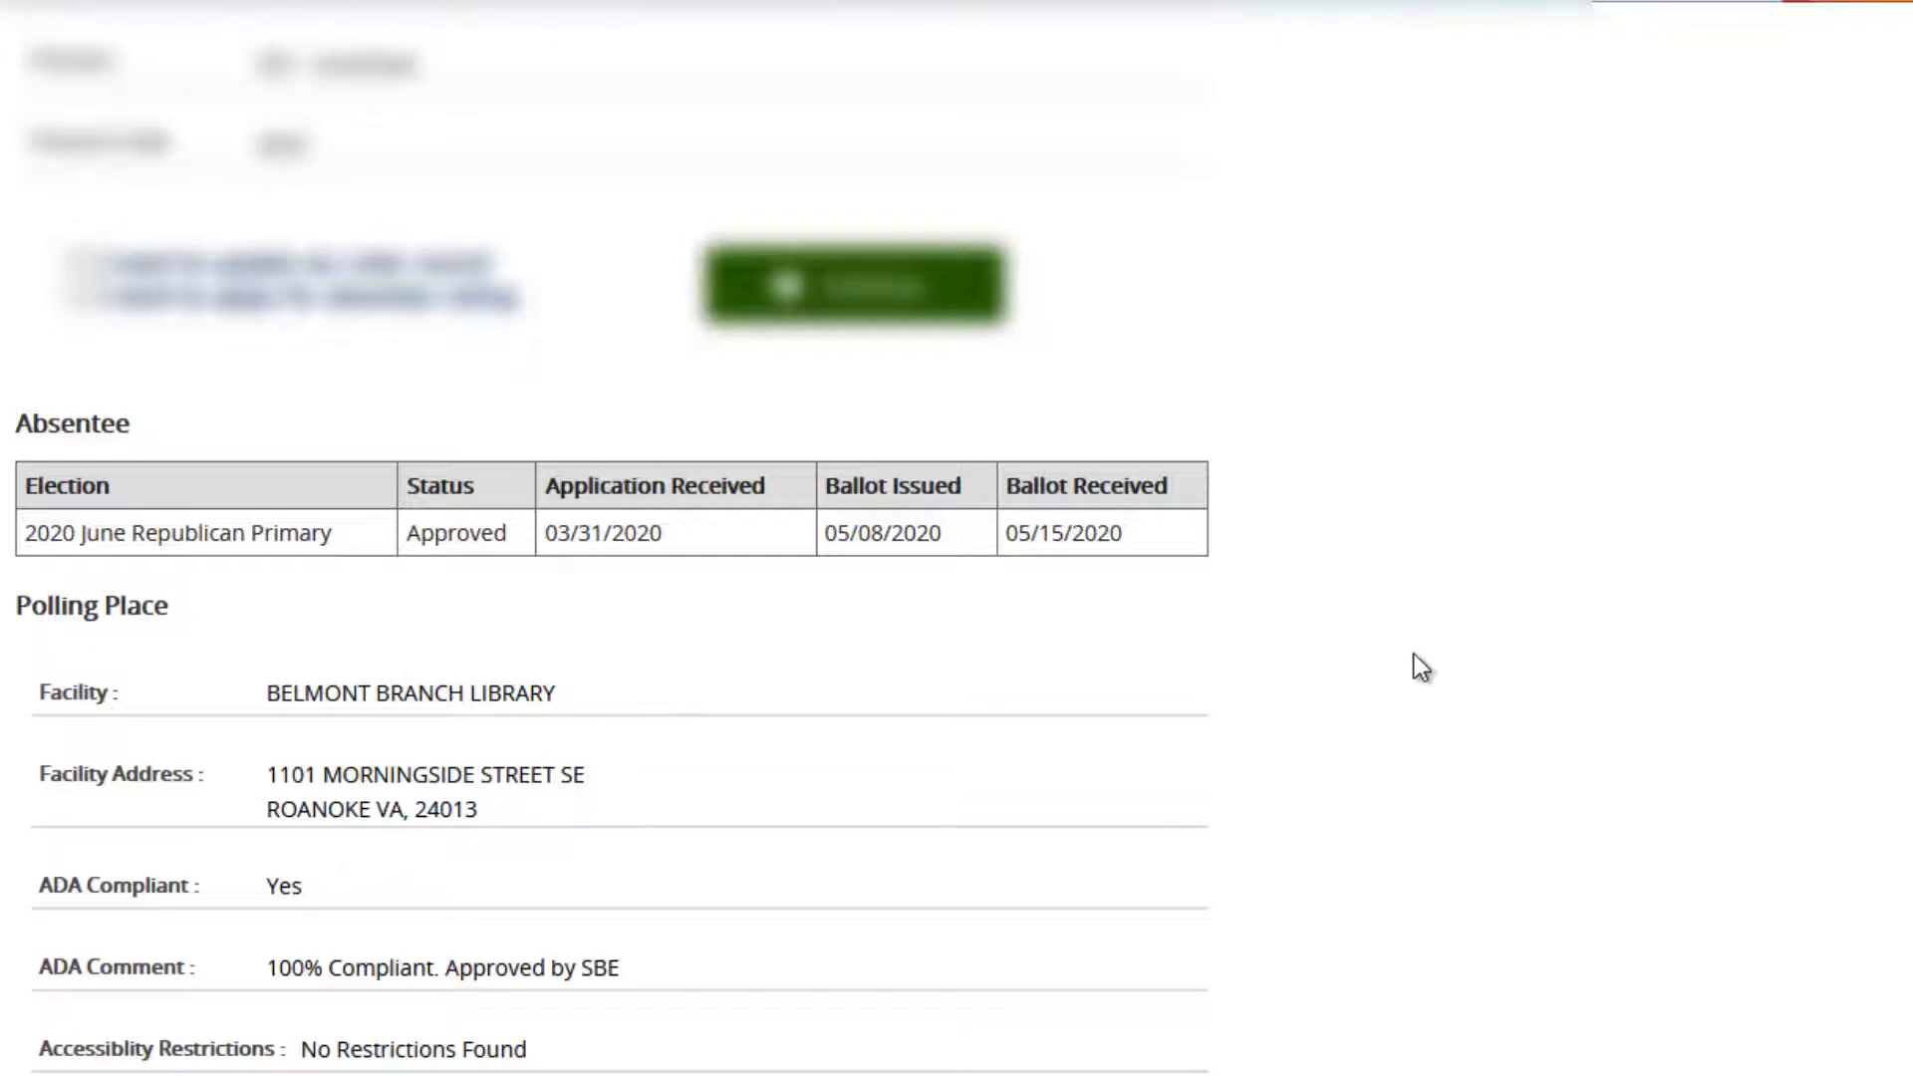
{"action": "mouse_move", "coordinate": [1273, 718]}
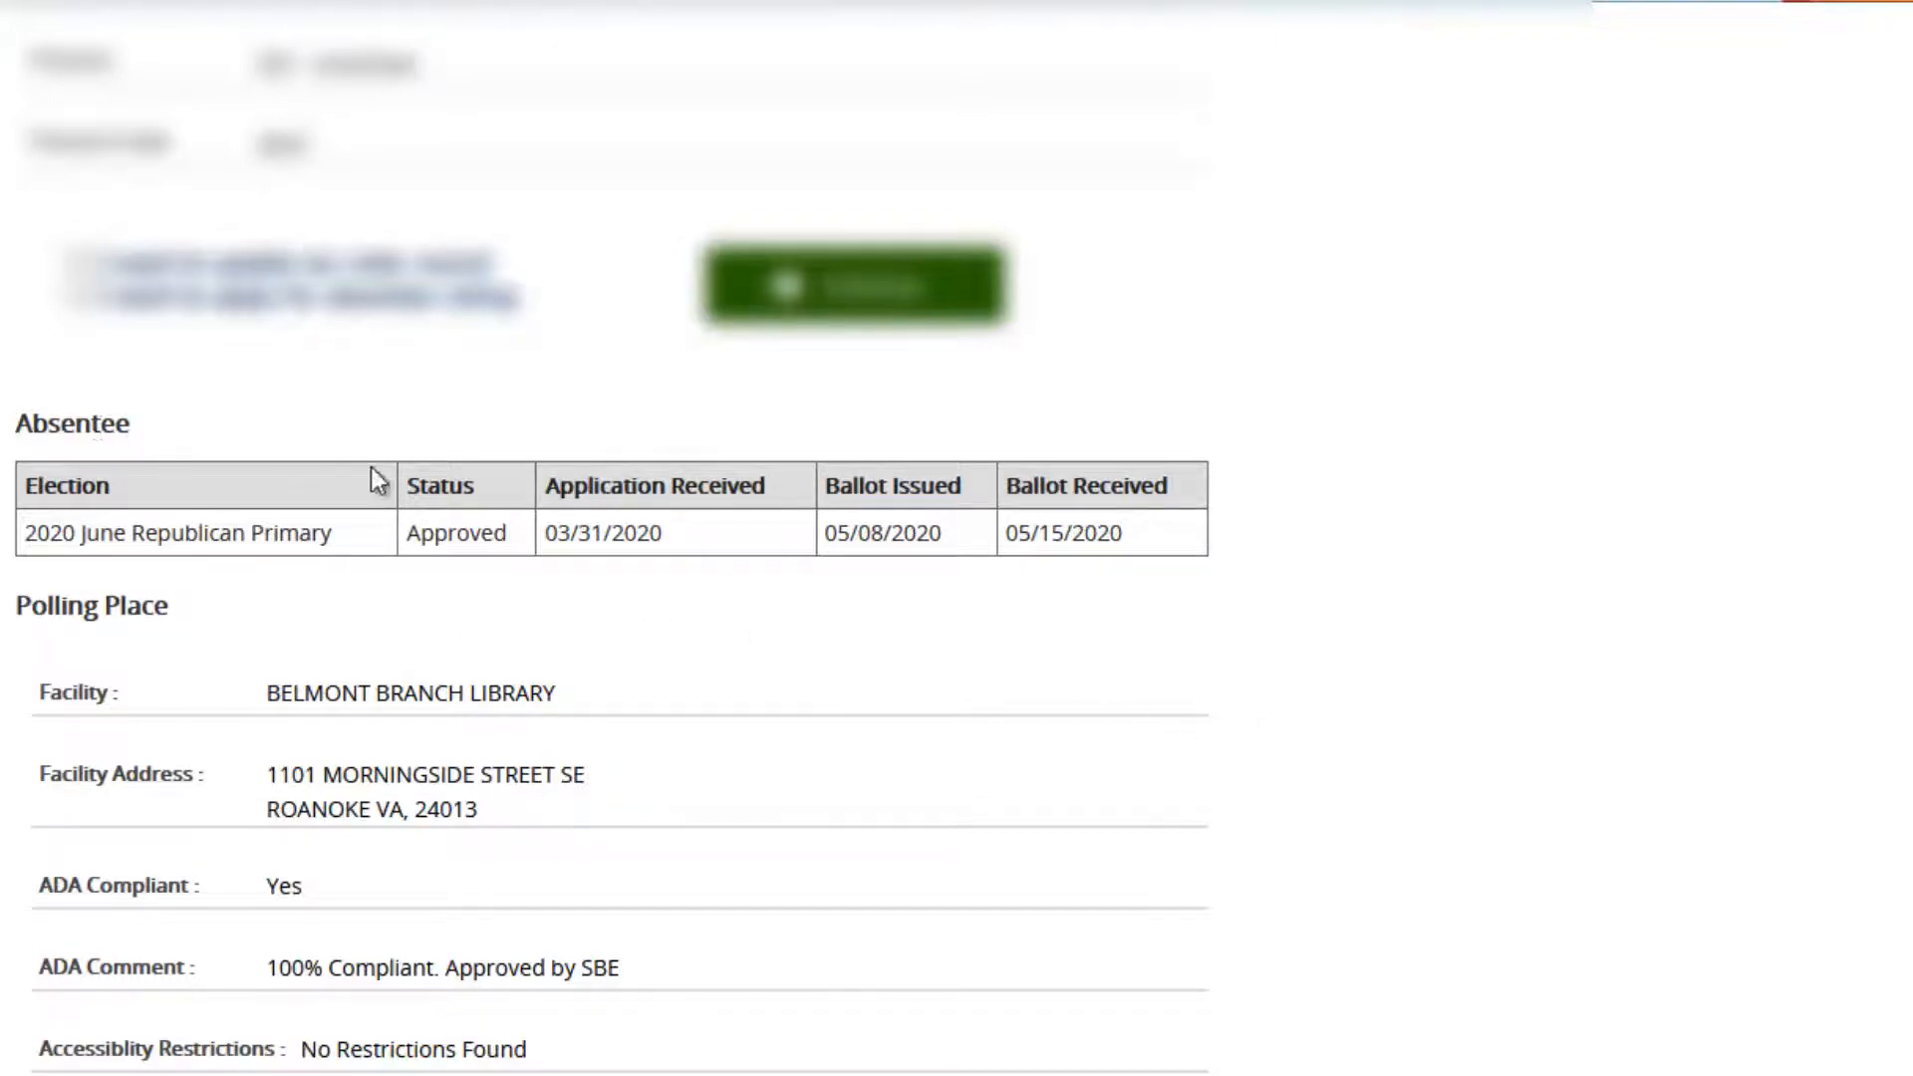
{"action": "mouse_move", "coordinate": [1649, 779]}
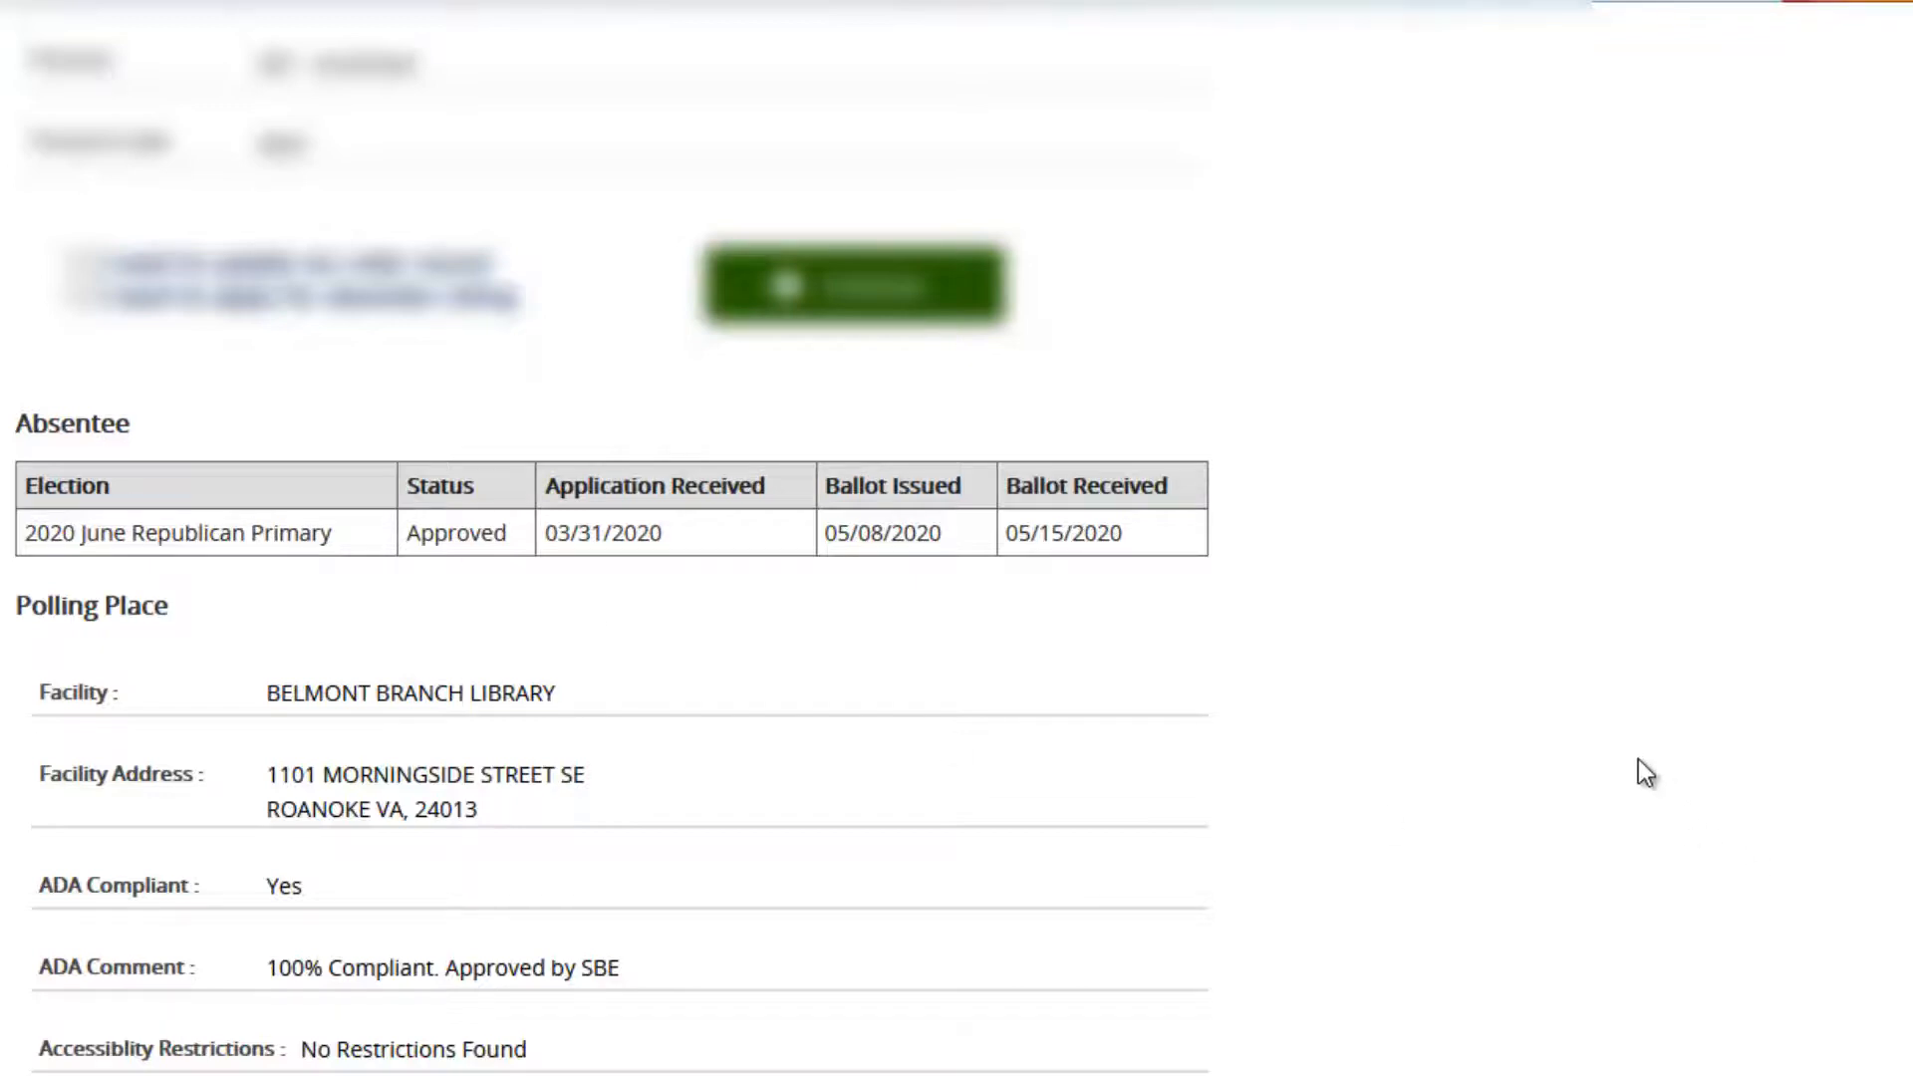
{"action": "mouse_move", "coordinate": [1596, 773]}
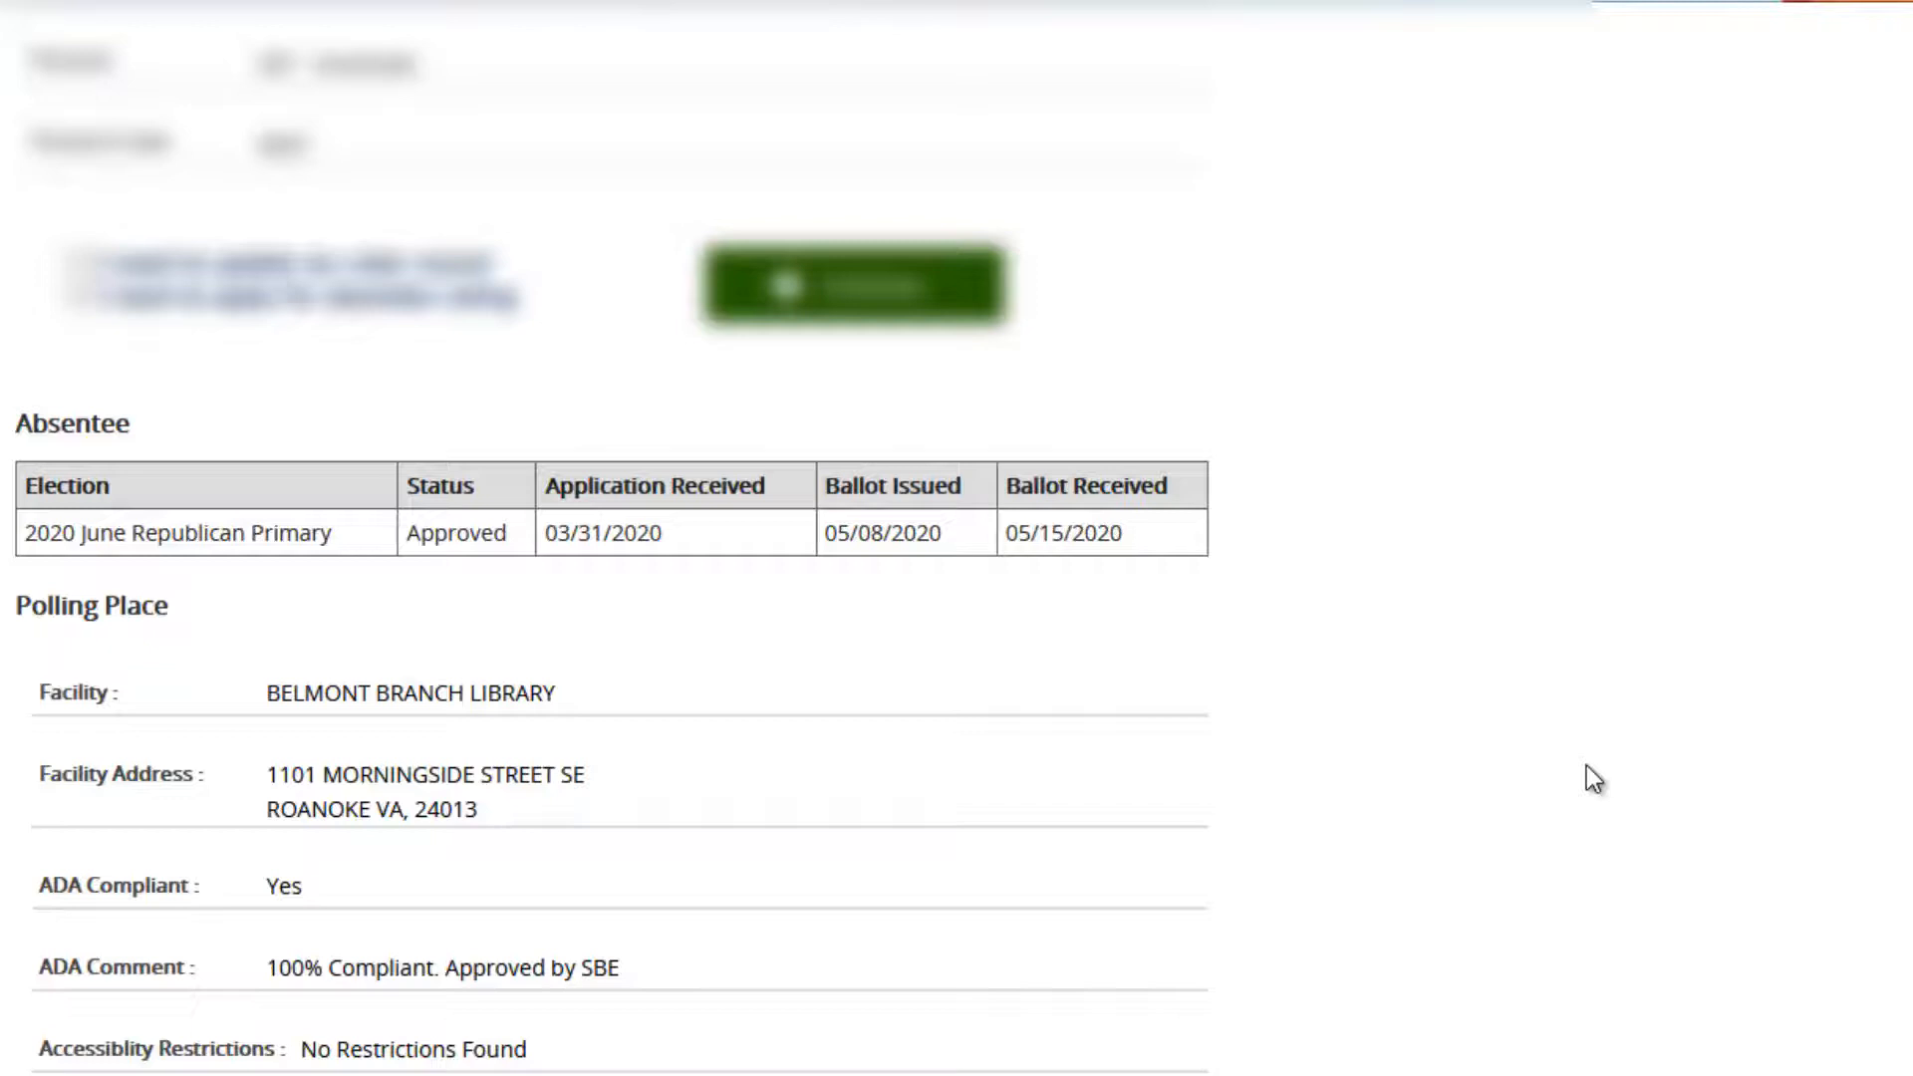
{"action": "mouse_move", "coordinate": [1563, 803]}
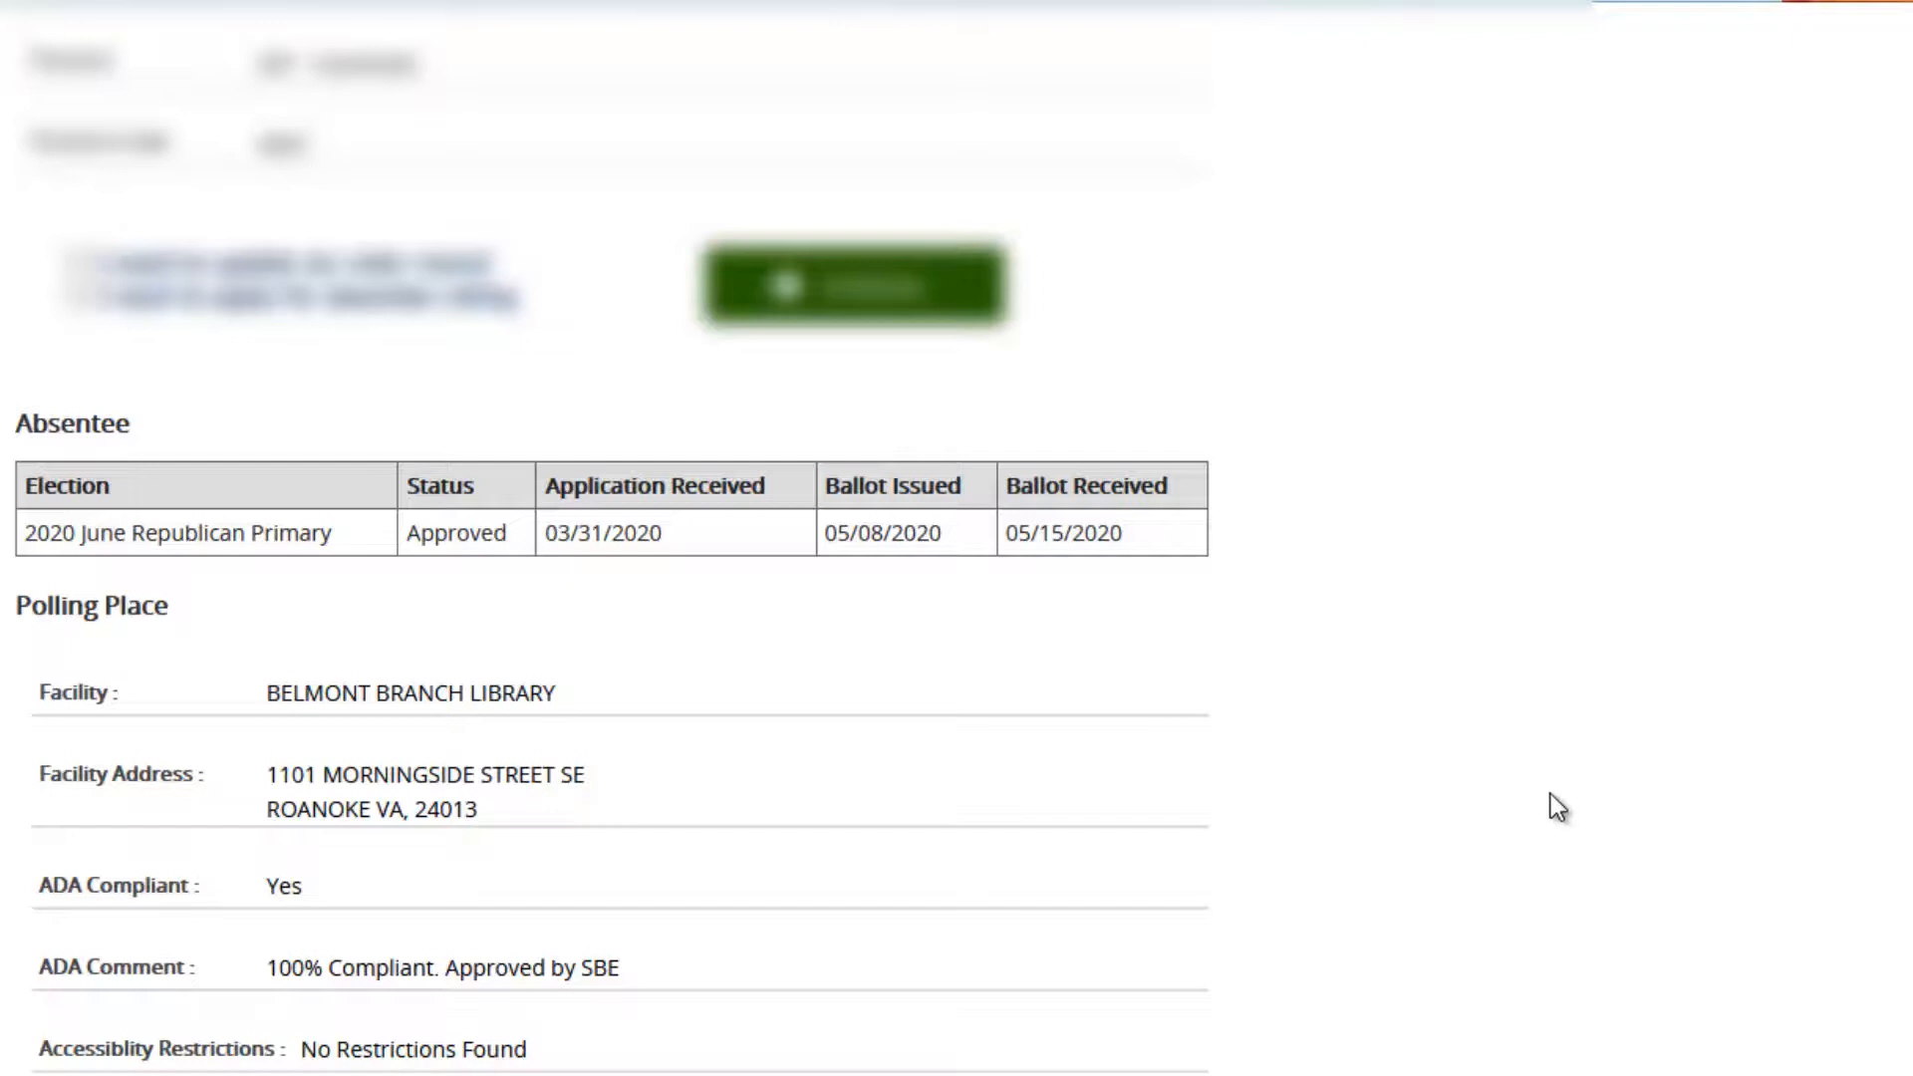
{"action": "mouse_move", "coordinate": [1547, 811]}
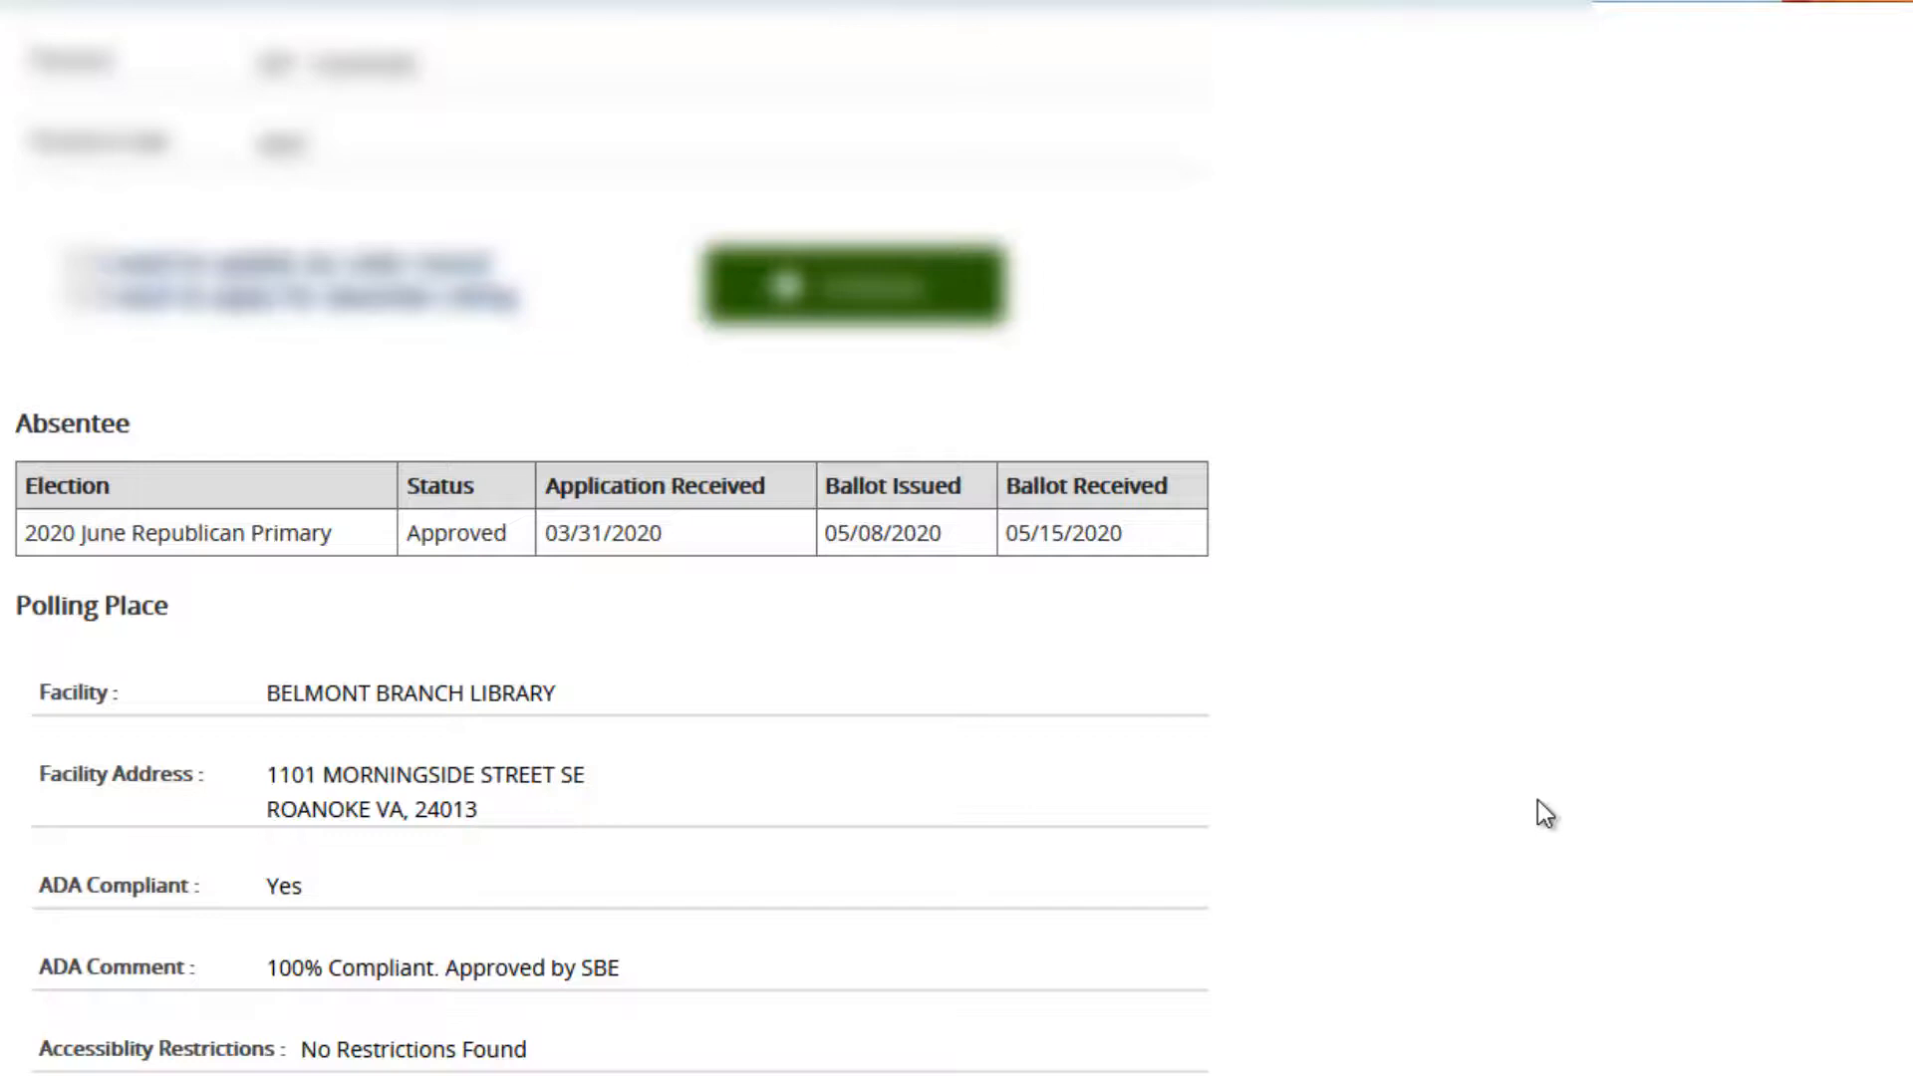
{"action": "mouse_move", "coordinate": [1436, 735]}
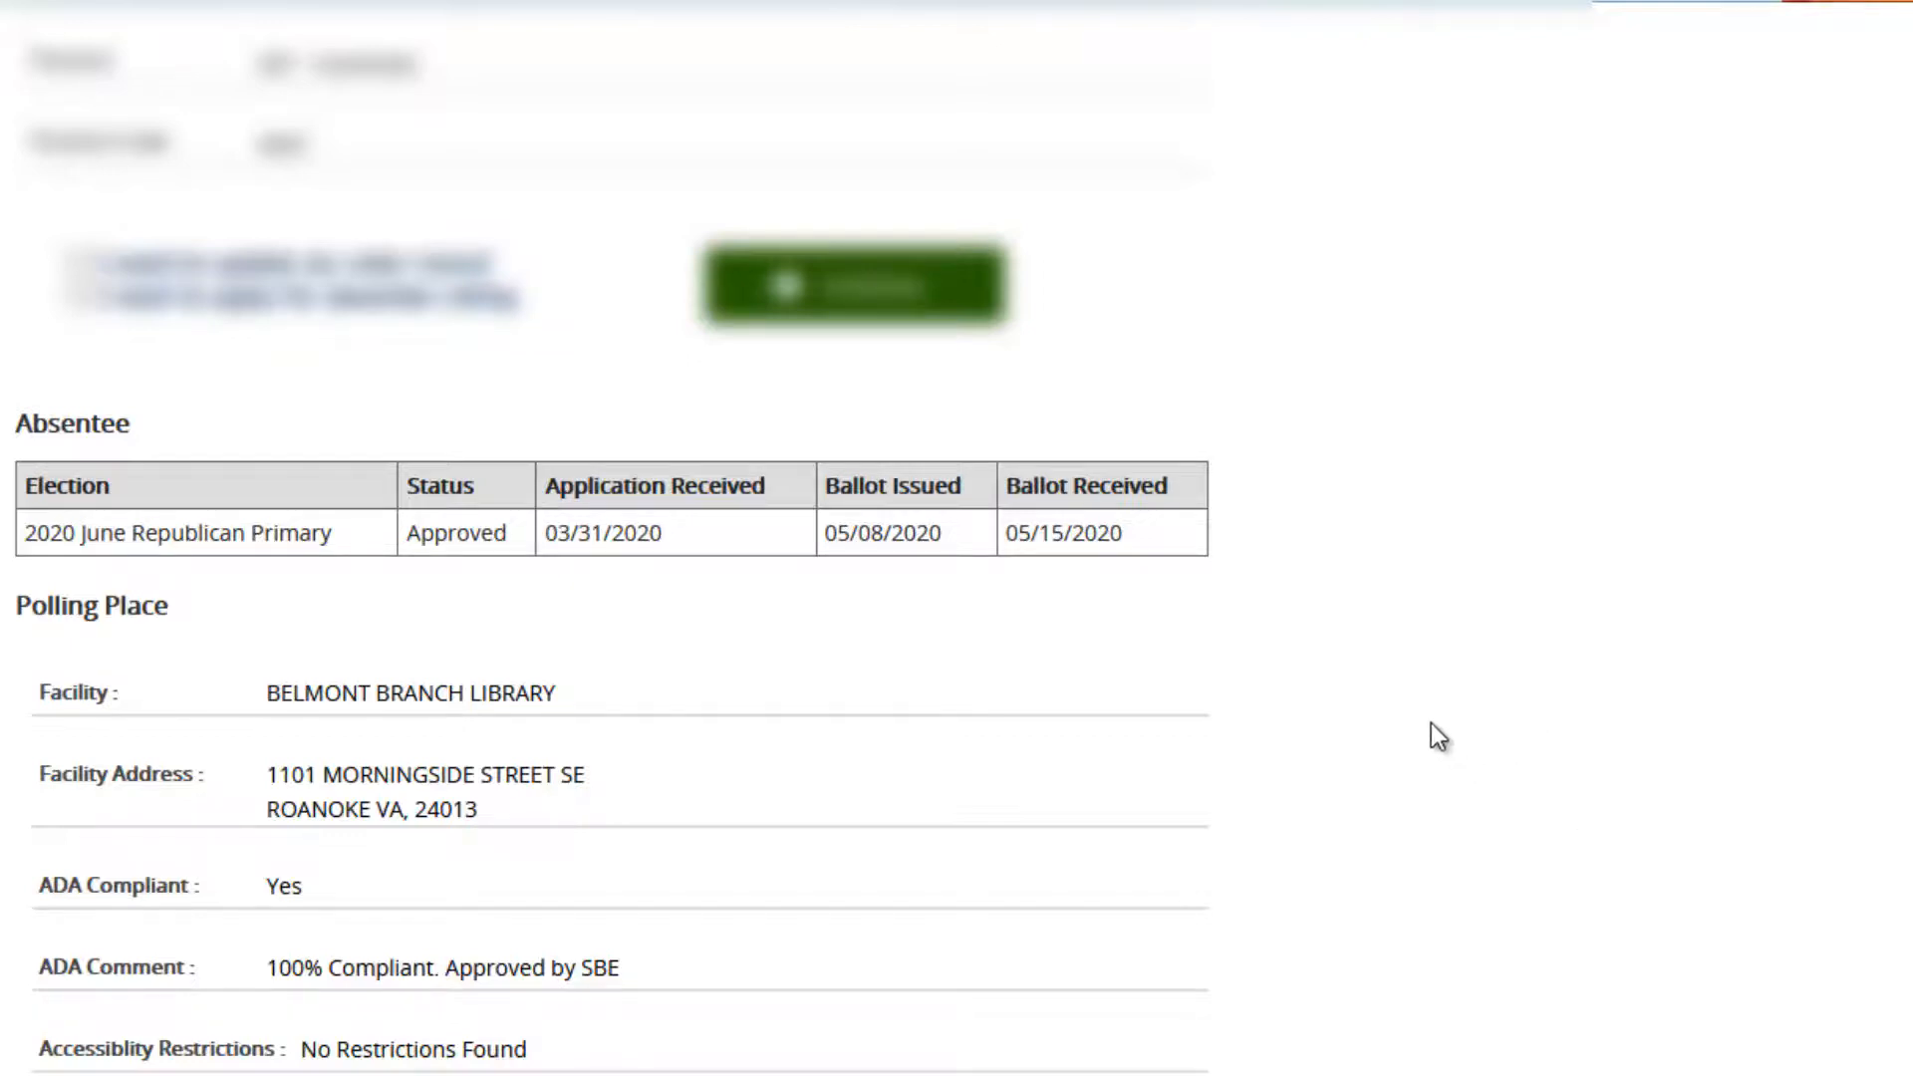